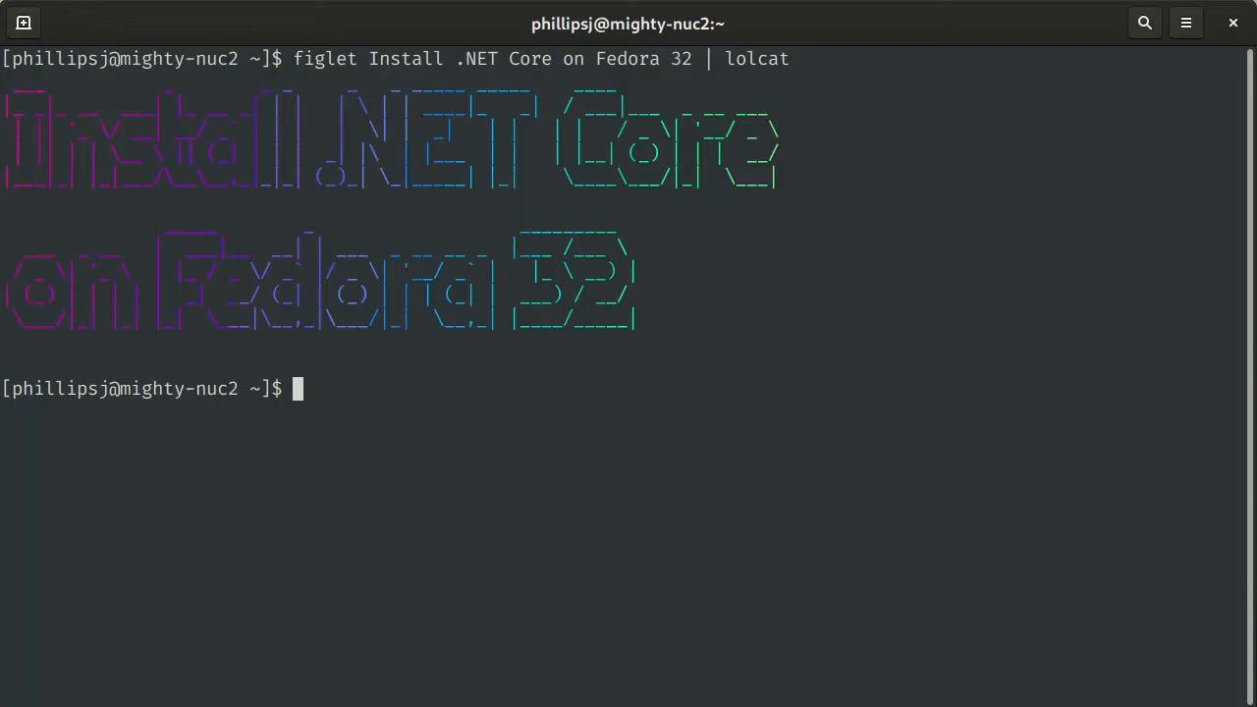
# - Run 'sudo dnf search dotnet*' to list the available .NET Core 3.1 packages
pyautogui.write('sudo')
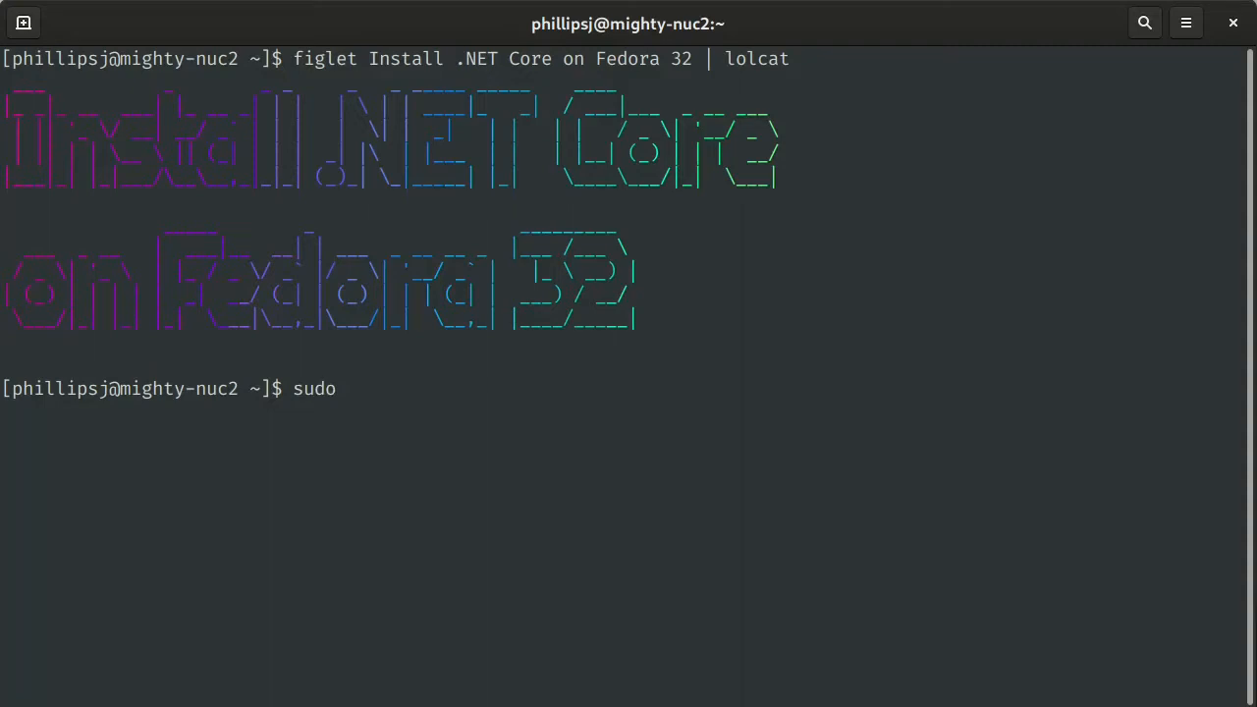
pyautogui.write('dnf serach dotnet')
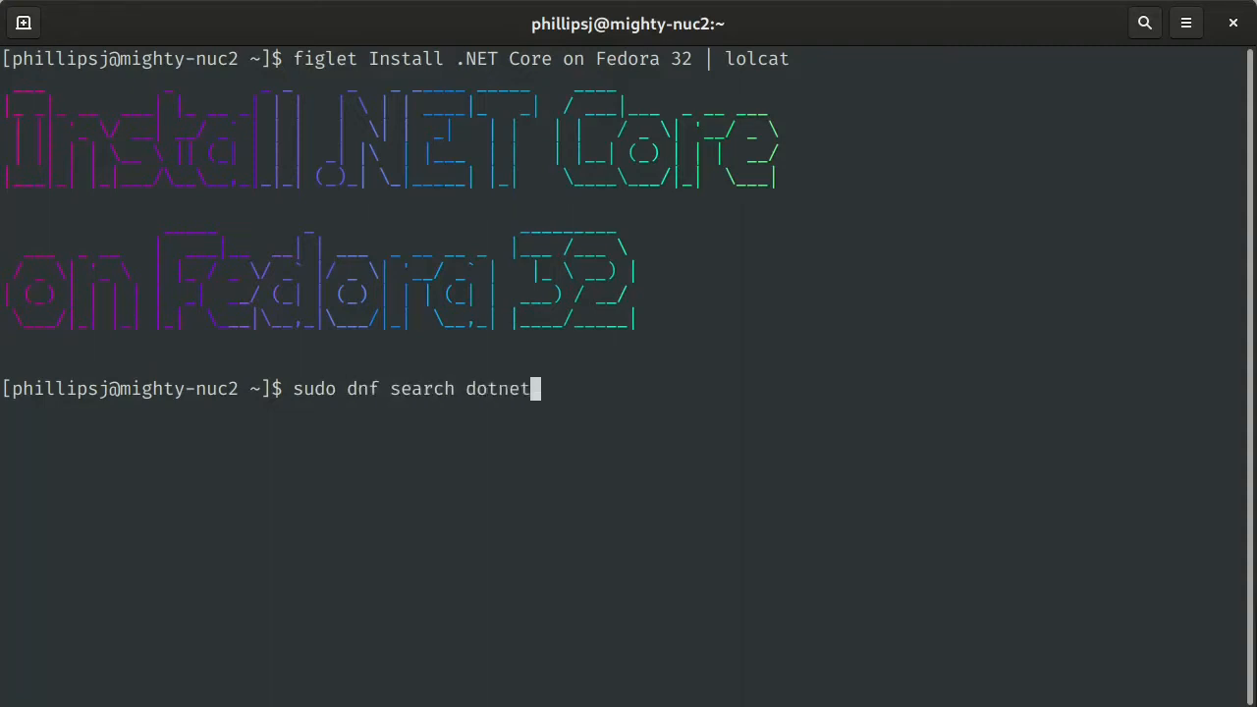
pyautogui.write('*')
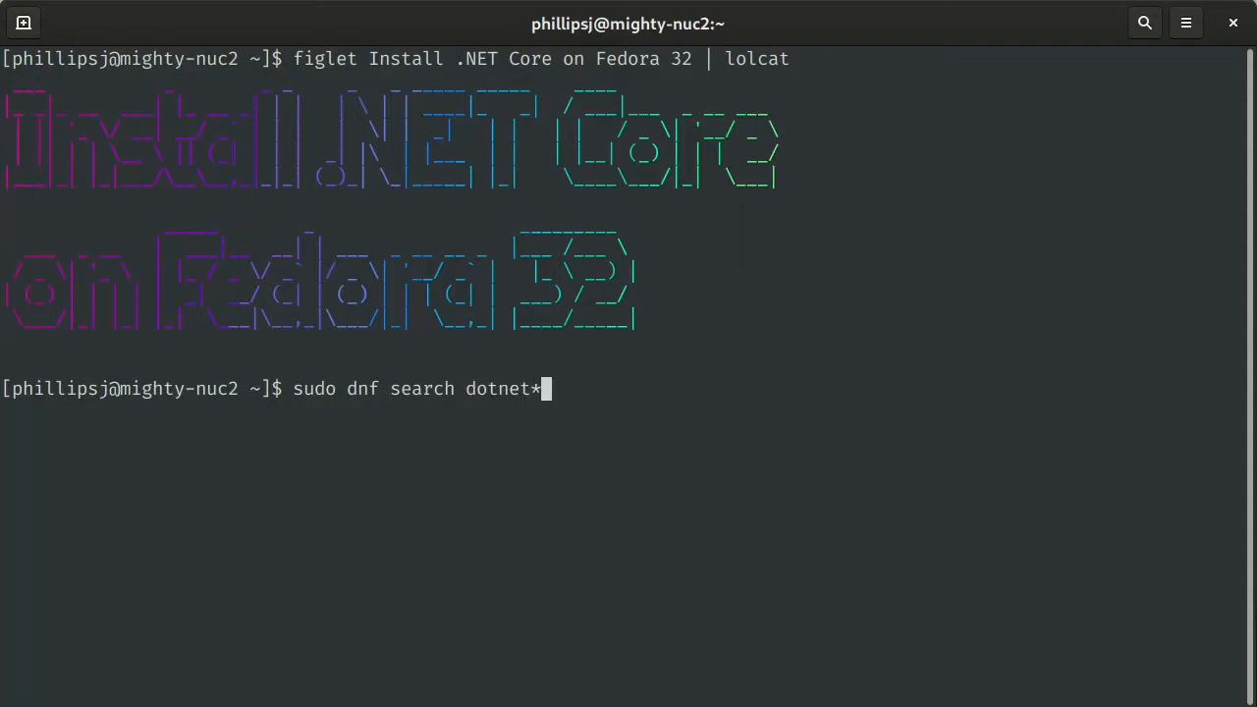
pyautogui.press('Return')
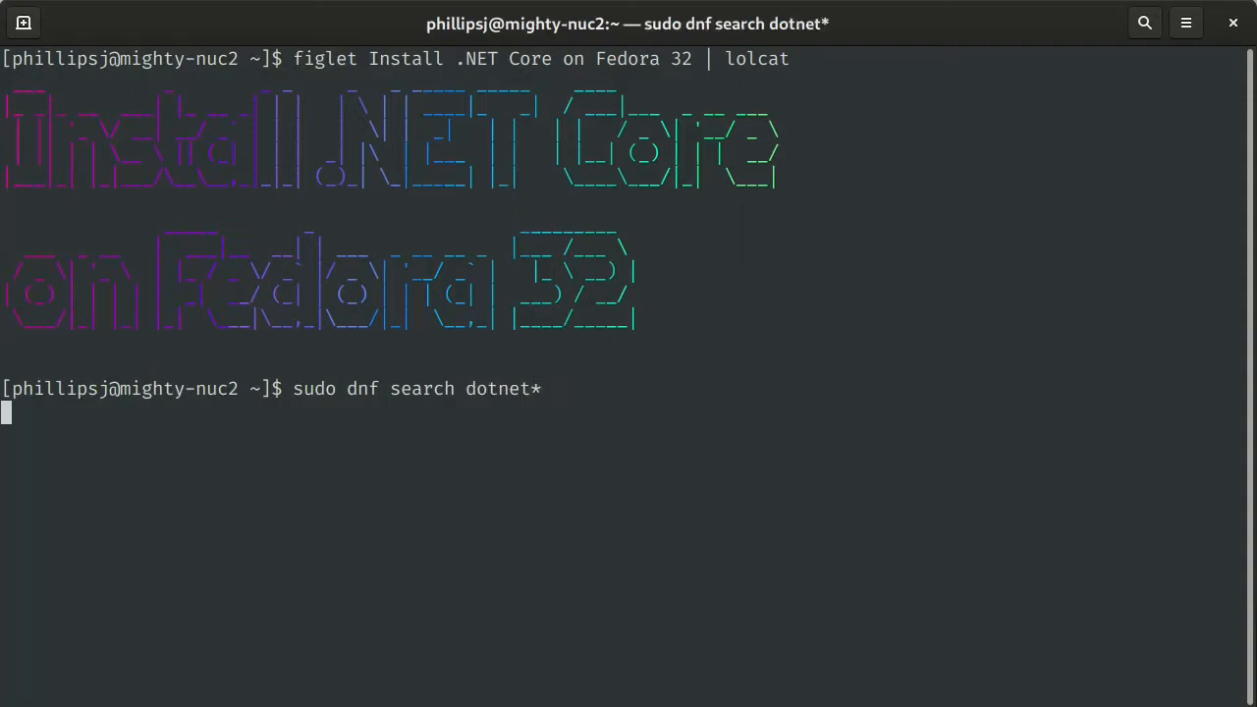
pyautogui.press('Return')
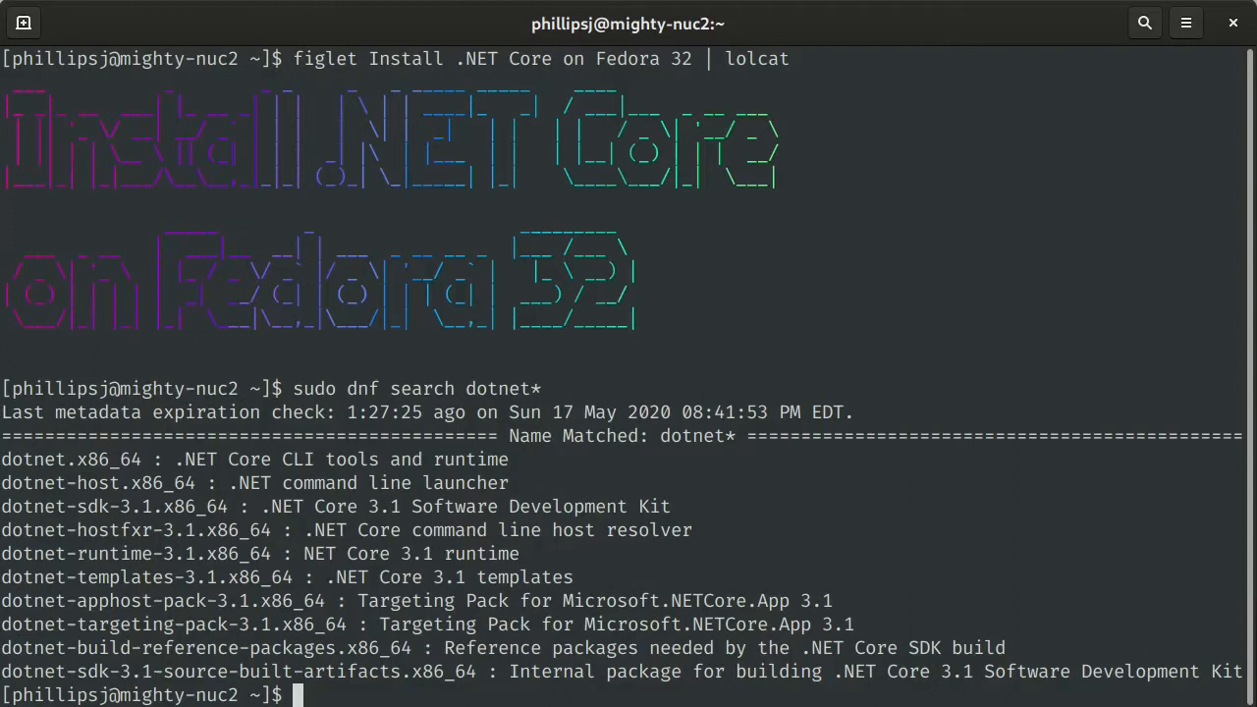
# - Export DOTNET_CLI_TELEMETRY_OPTOUT=1 in the current shell session
pyautogui.write('expo')
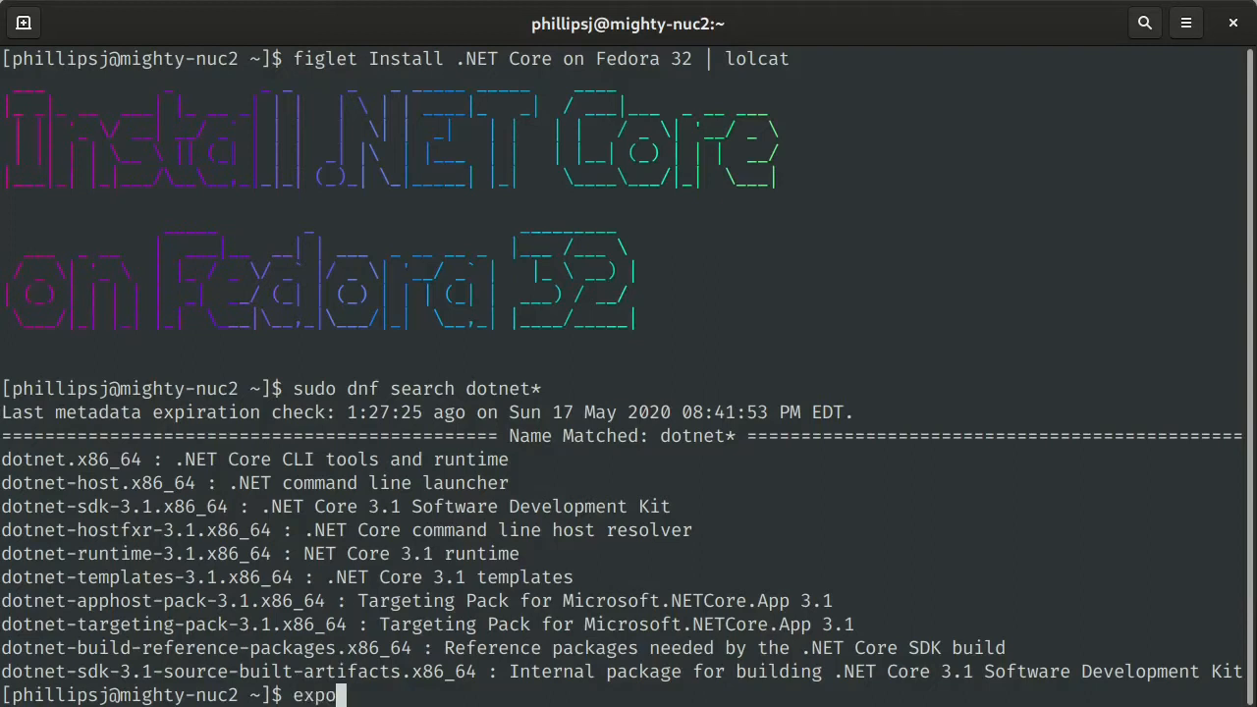
pyautogui.write('rt DO')
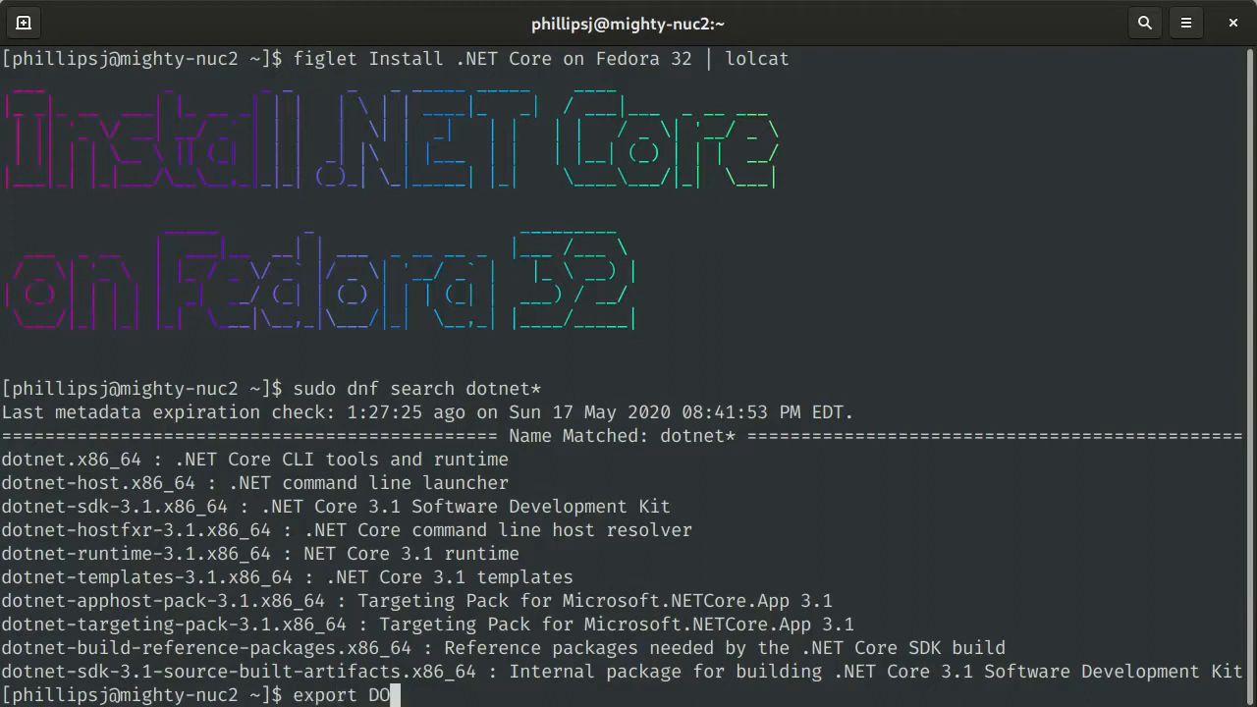
pyautogui.write('TNET_CLI_')
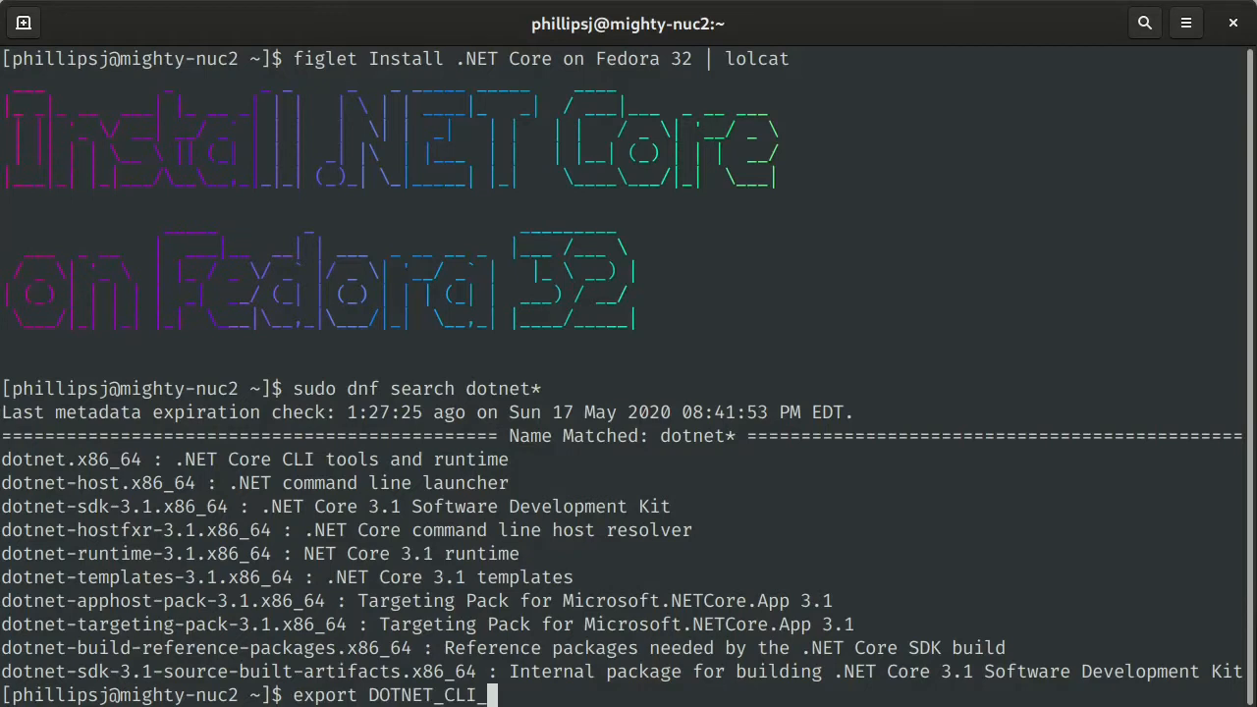
pyautogui.write('TELEMETRY')
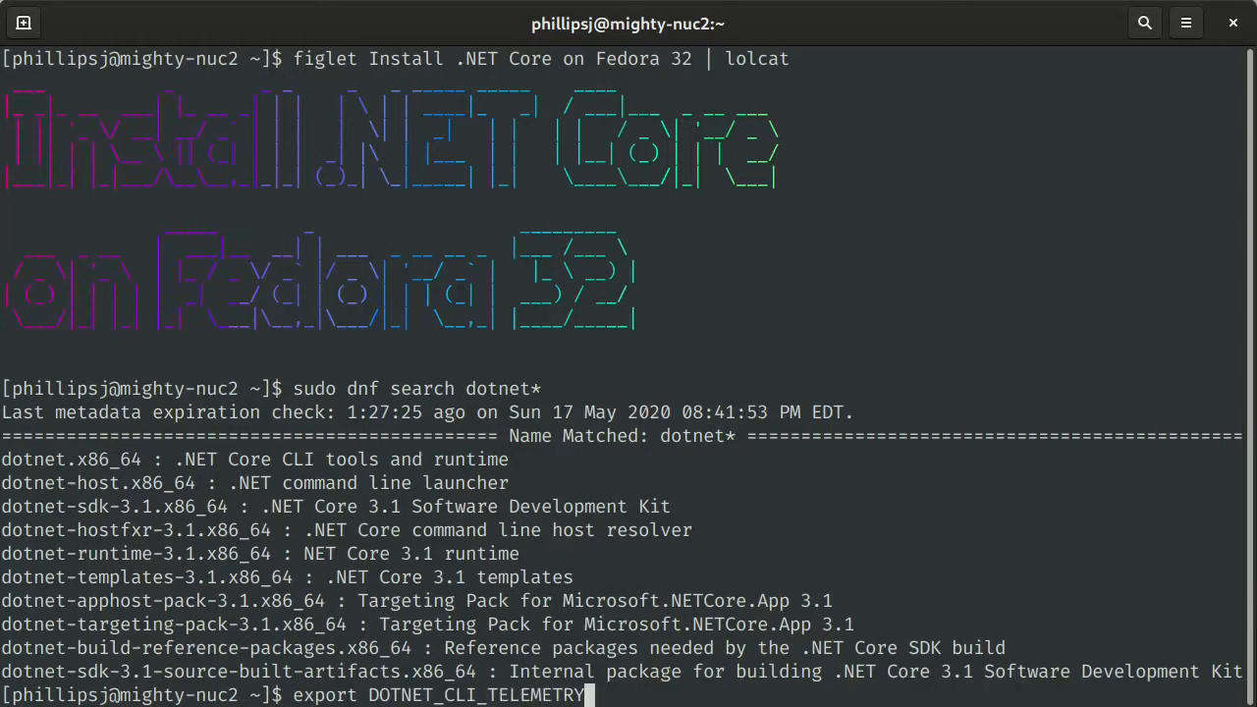
pyautogui.write('_OPTOUT=1')
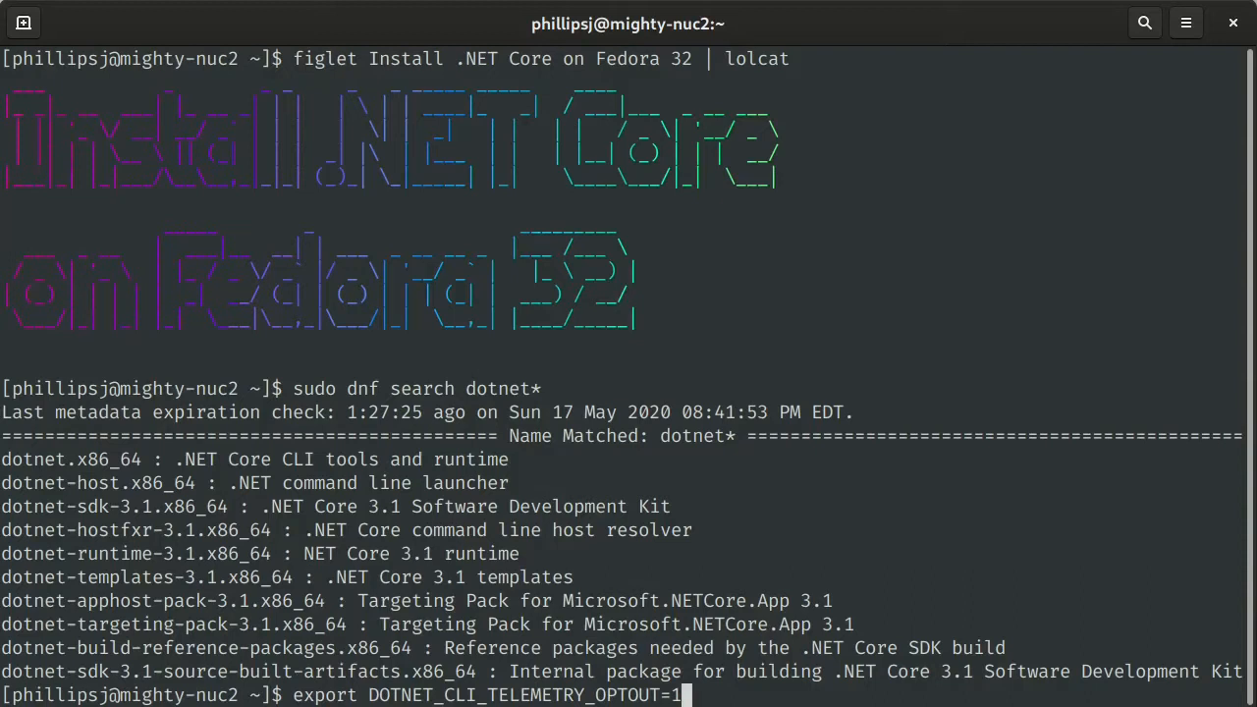
pyautogui.press('Return')
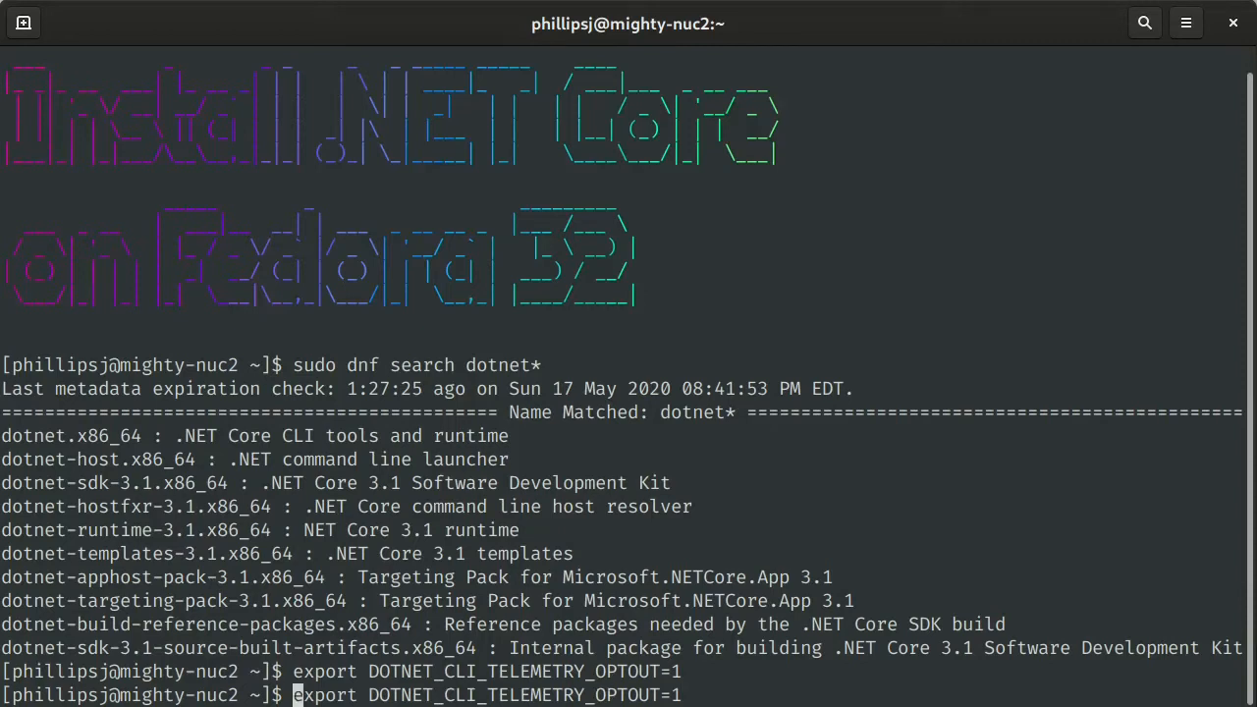
# - Echo the 'export DOTNET_CLI_TELEMETRY_OPTOUT=1' line into the home profile file so it persists
pyautogui.write('echo')
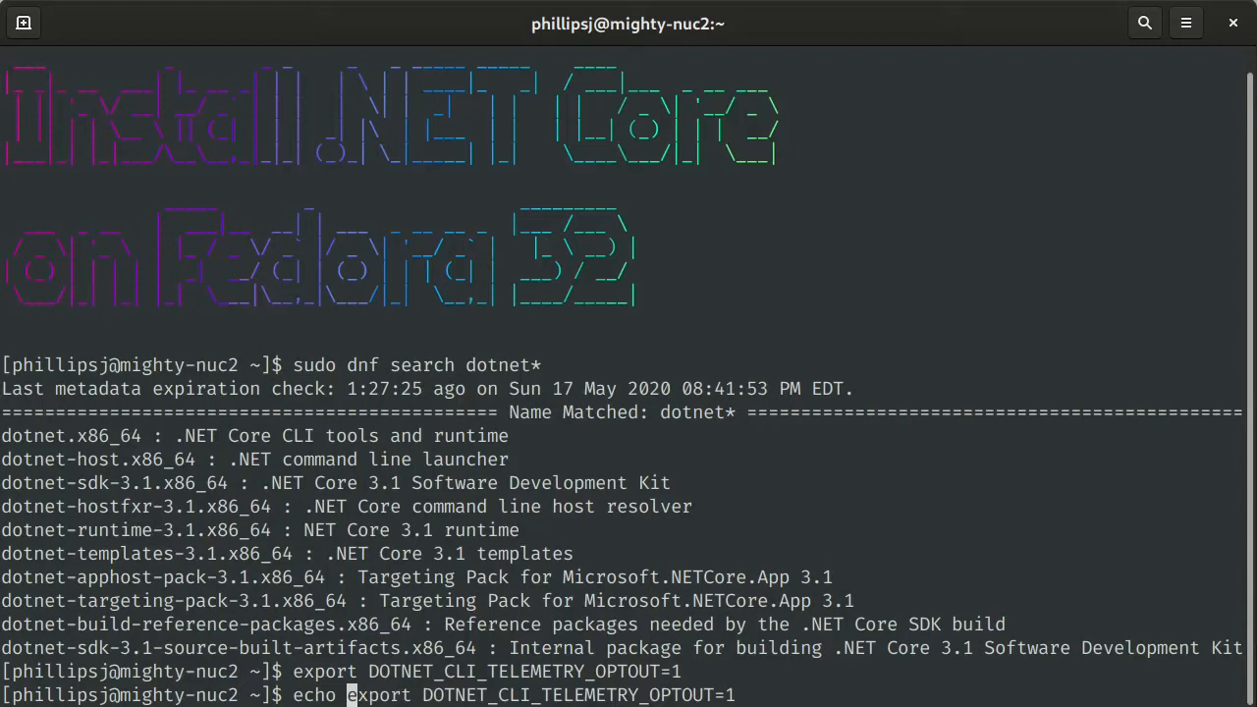
pyautogui.write('"')
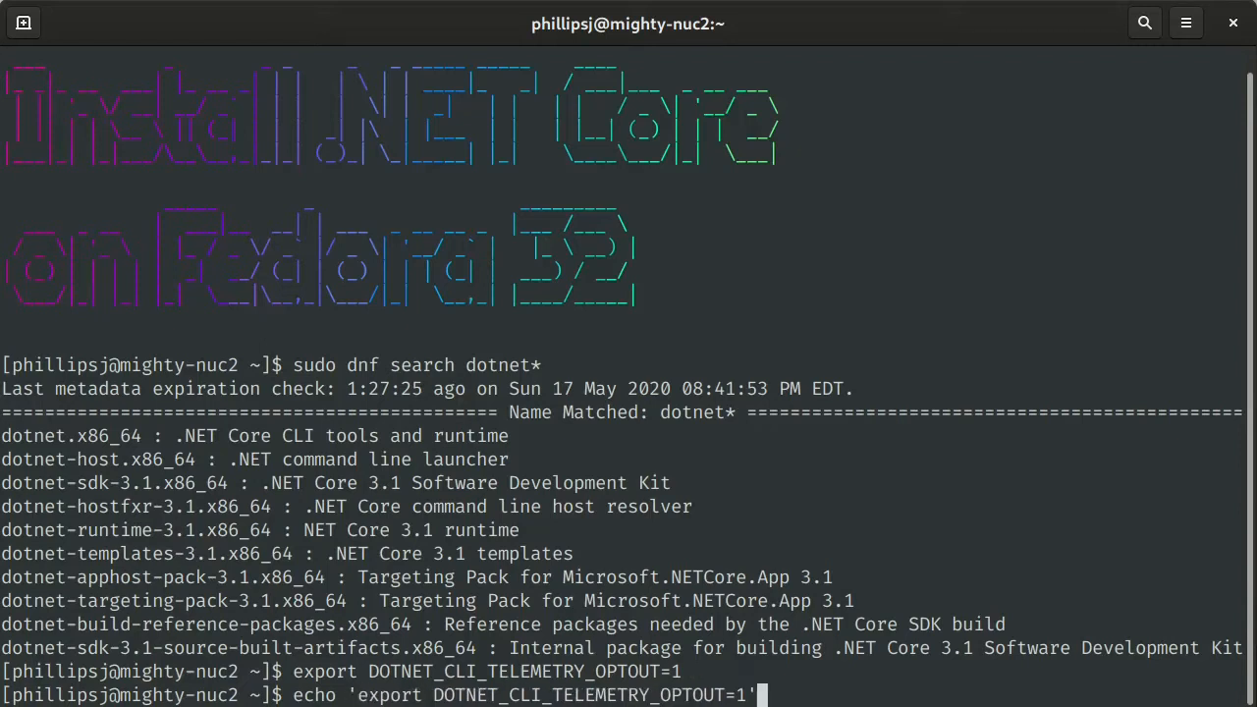
pyautogui.write('> .bashr')
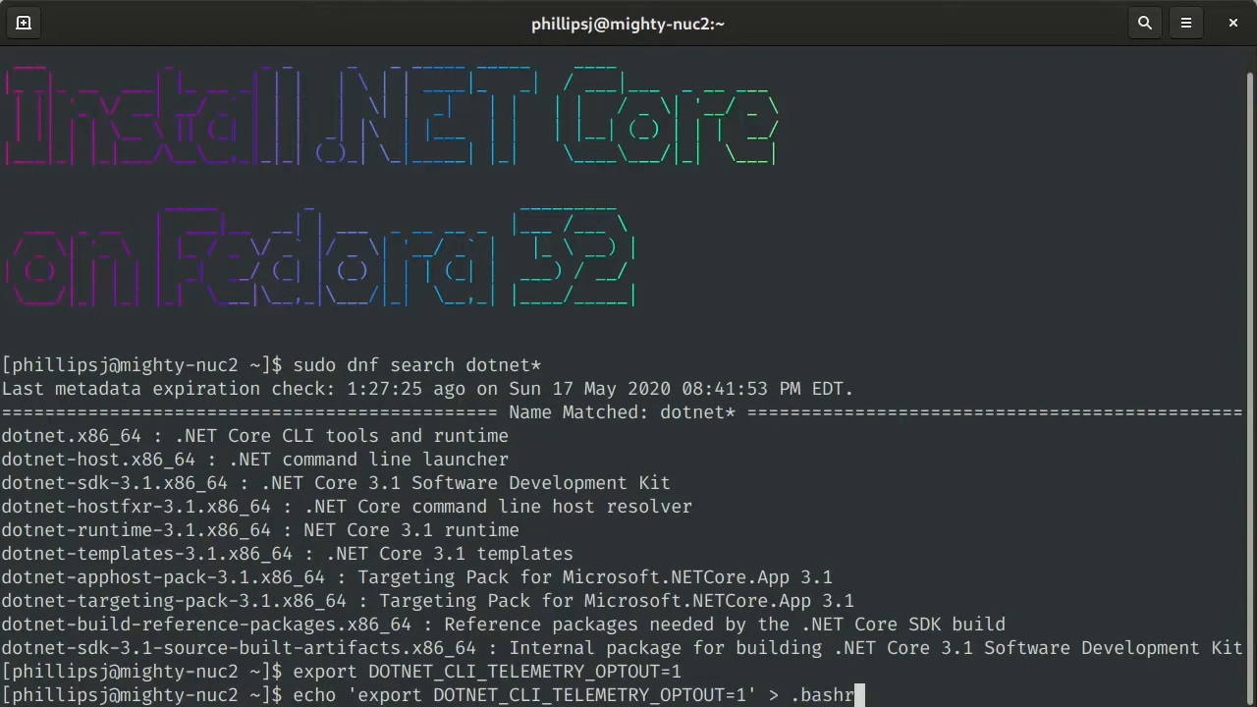
pyautogui.write('c')
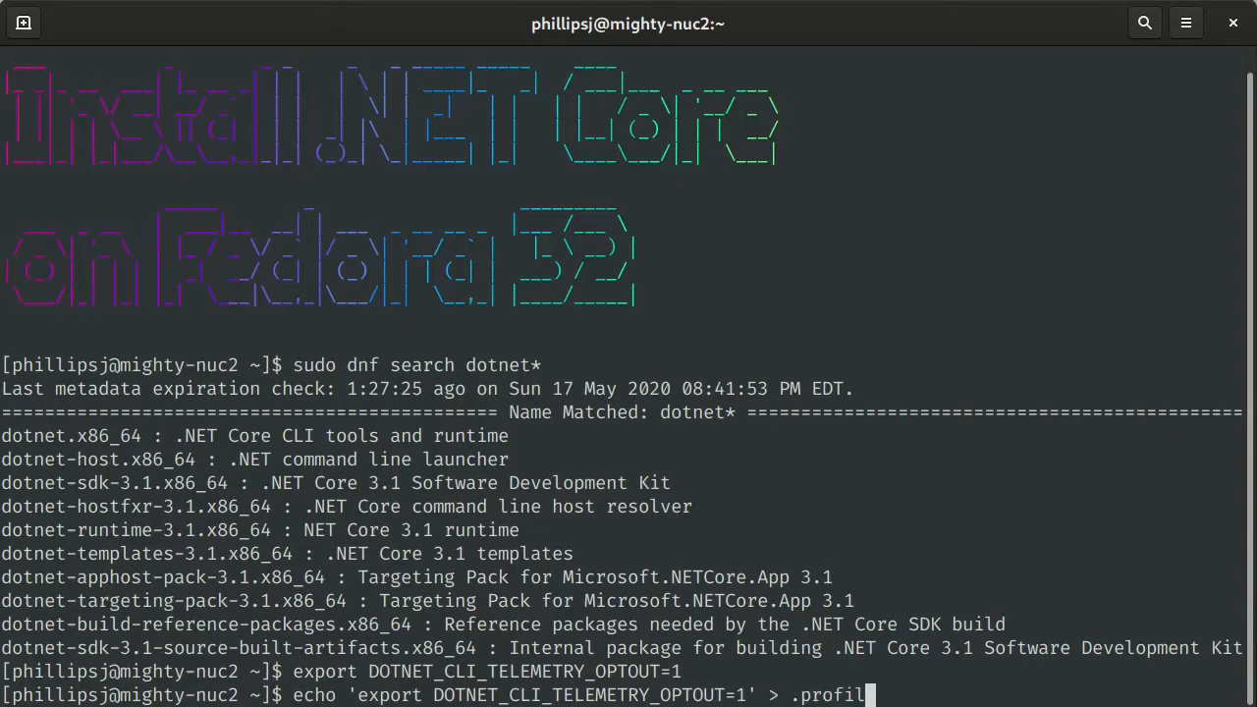
pyautogui.press('Return')
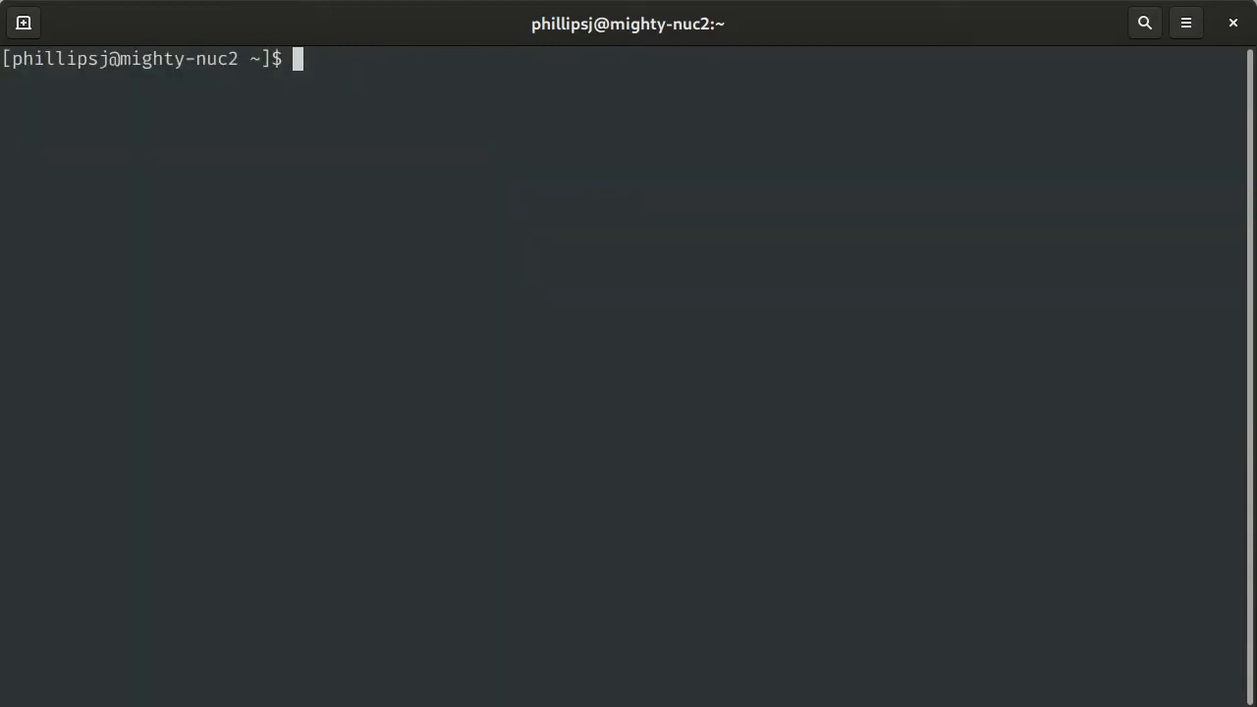
# - Run 'sudo dnf install -y dotnet' and wait for all 11 .NET Core 3.1 packages to complete
pyautogui.write('sudo dnf')
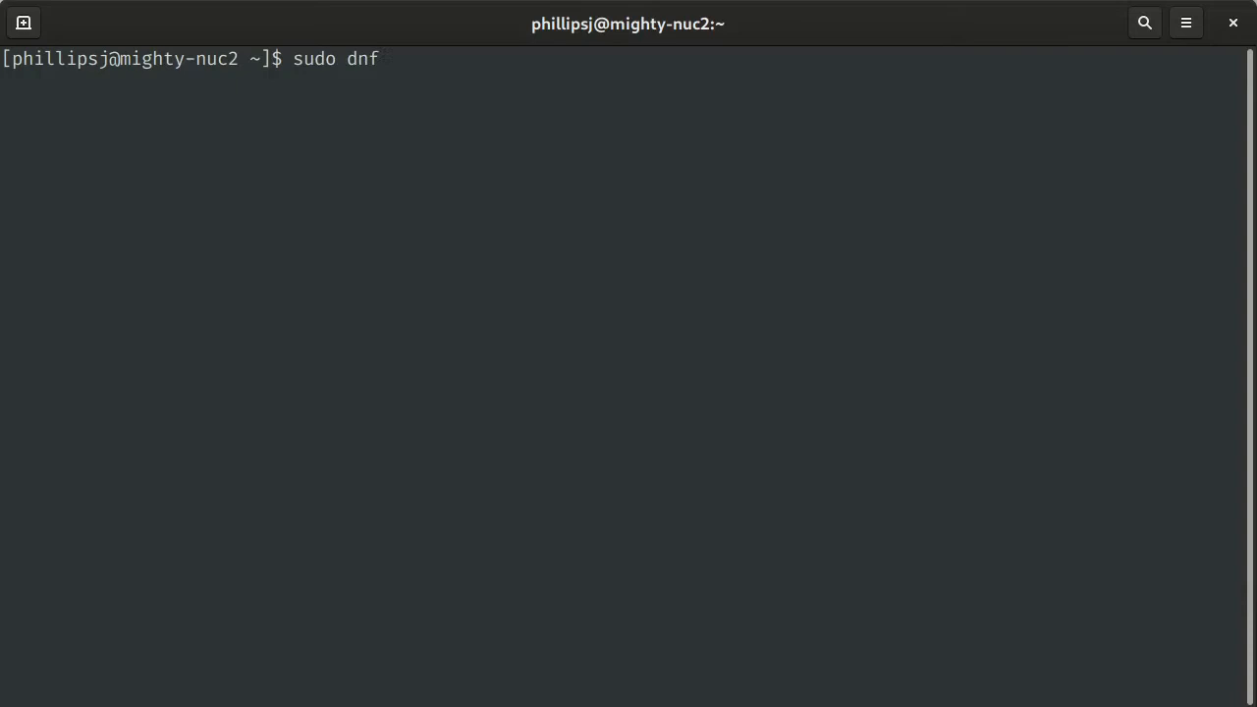
pyautogui.write('install')
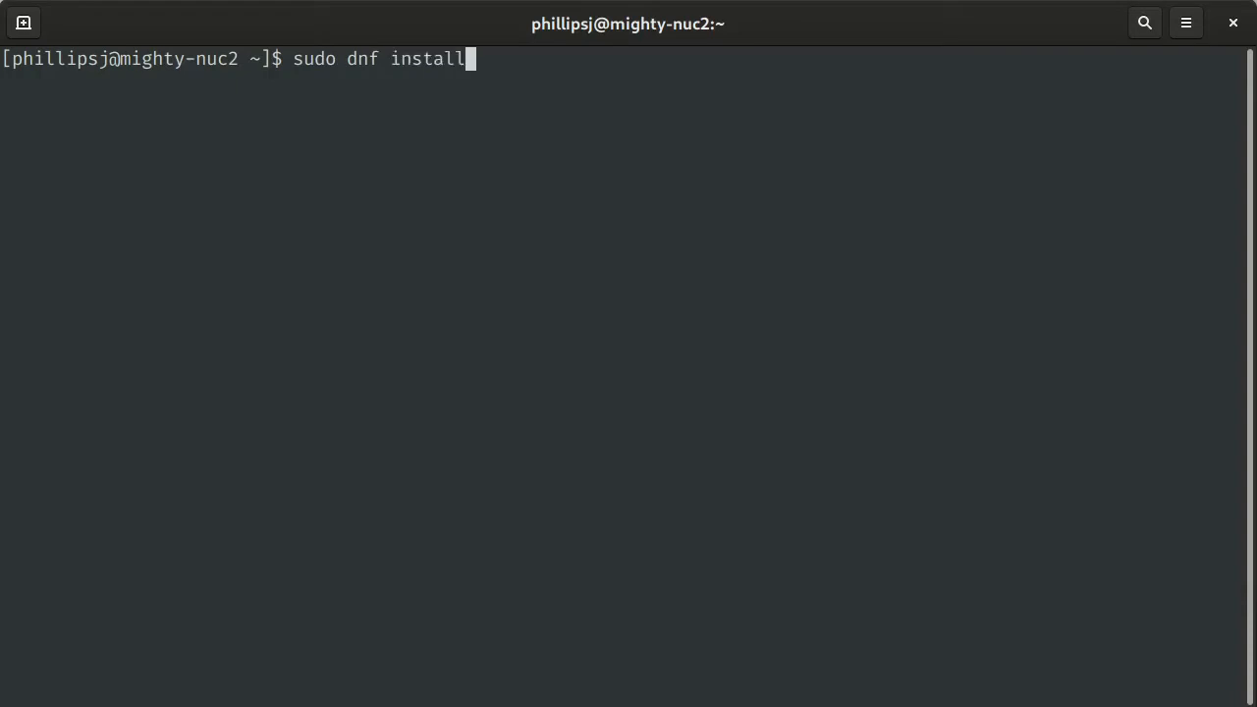
pyautogui.write('-y dotnet')
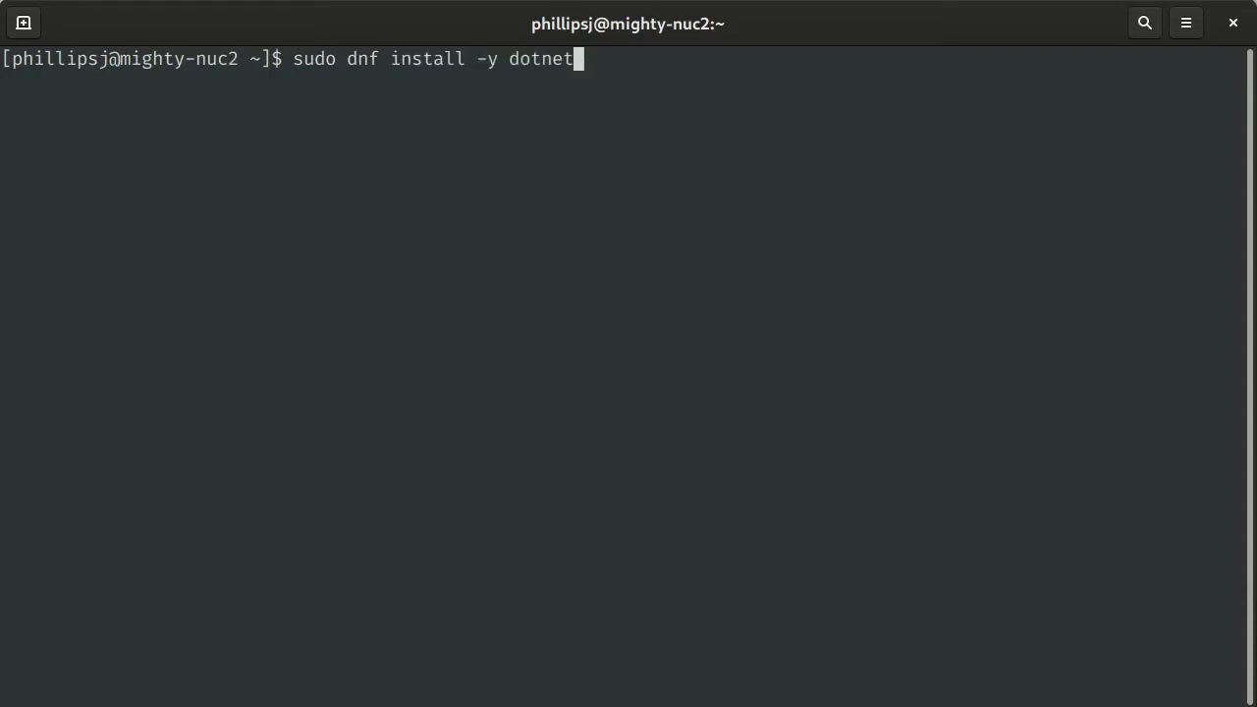
pyautogui.press('Return')
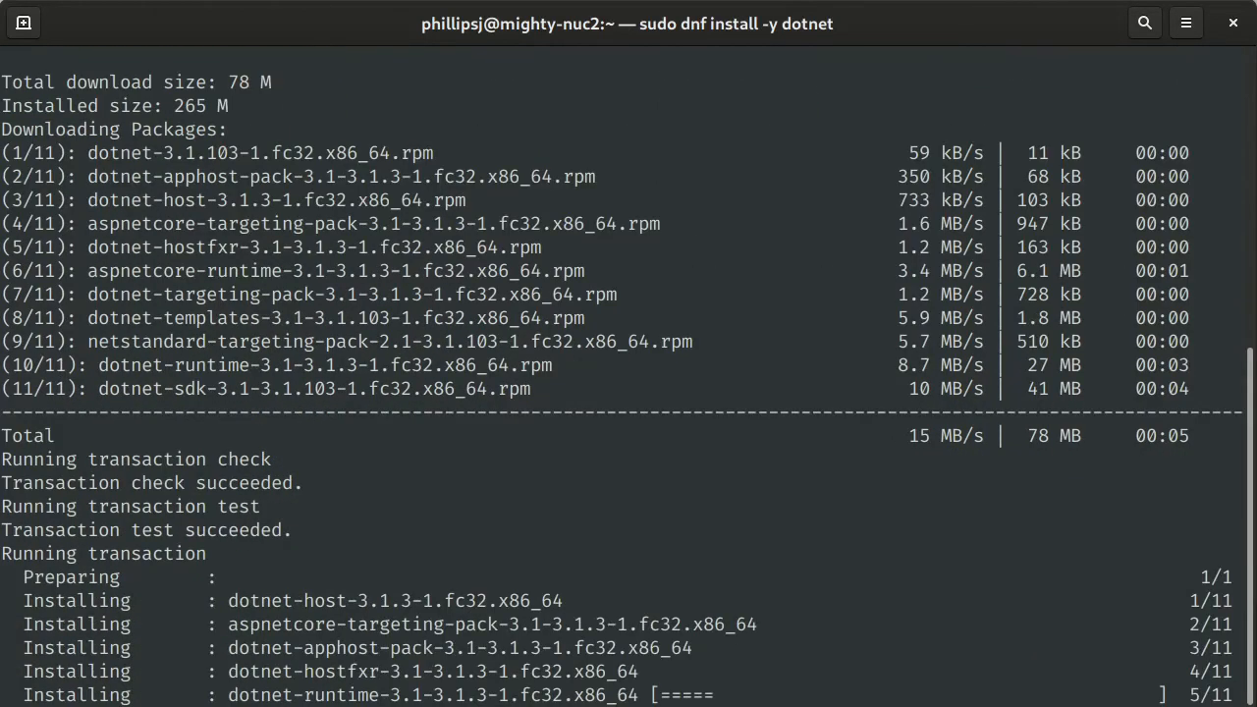
pyautogui.scroll(-3)
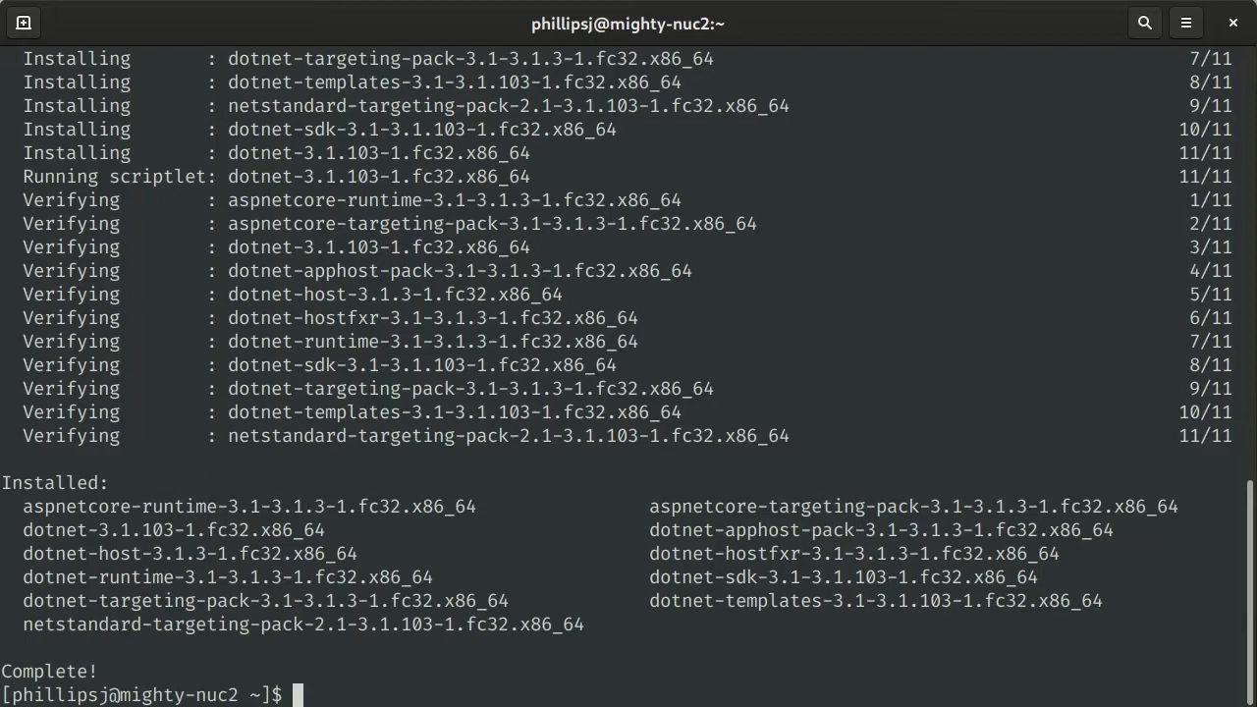
pyautogui.write('clea')
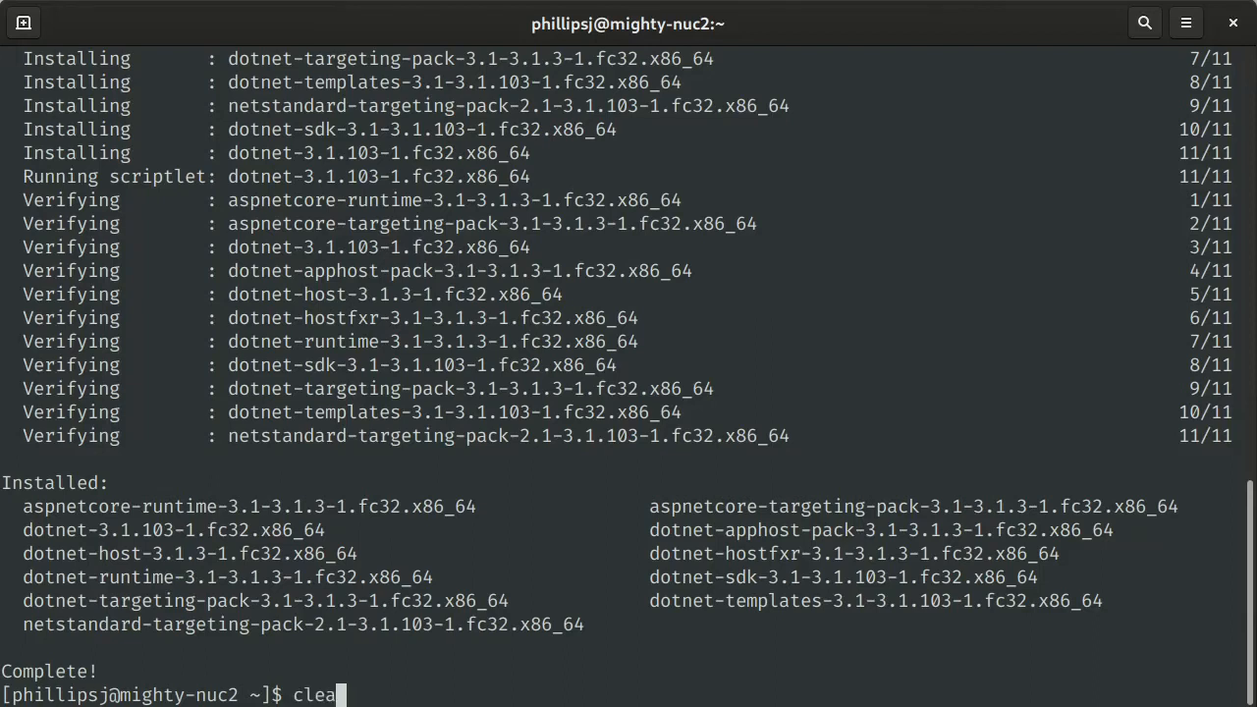
# - Clear the screen and move into the code folder
pyautogui.press('Return')
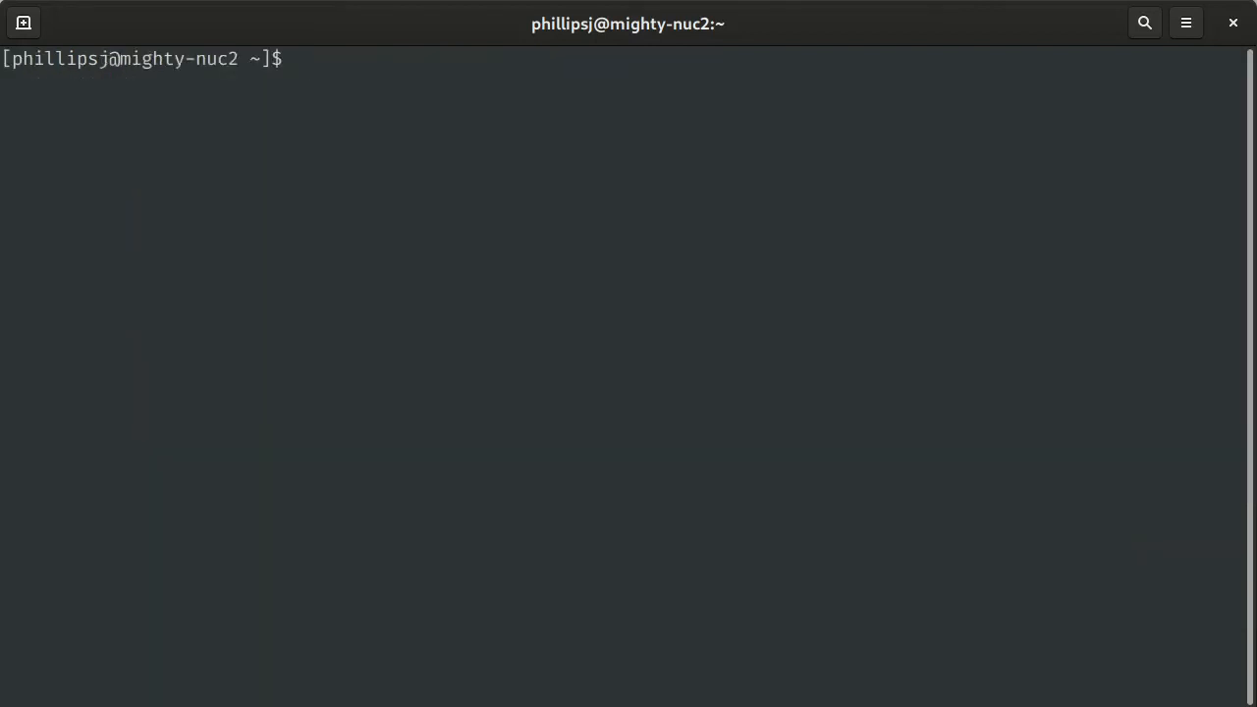
pyautogui.write('cd c')
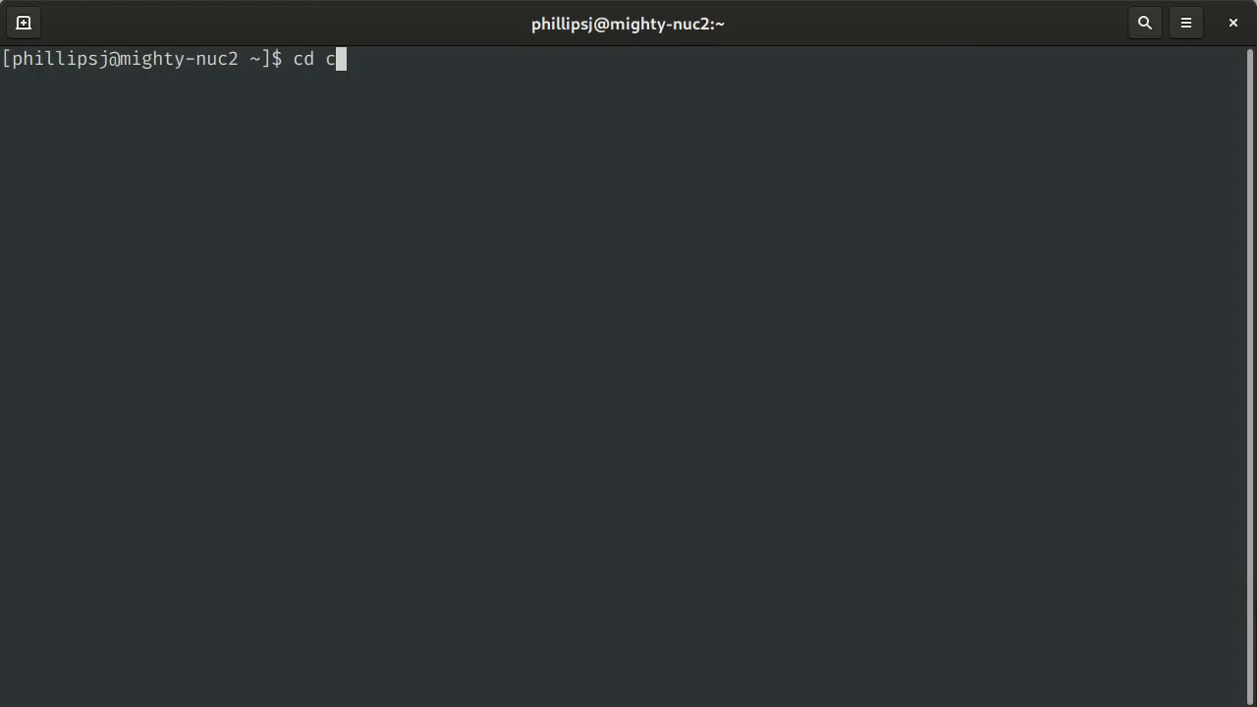
pyautogui.press('Return')
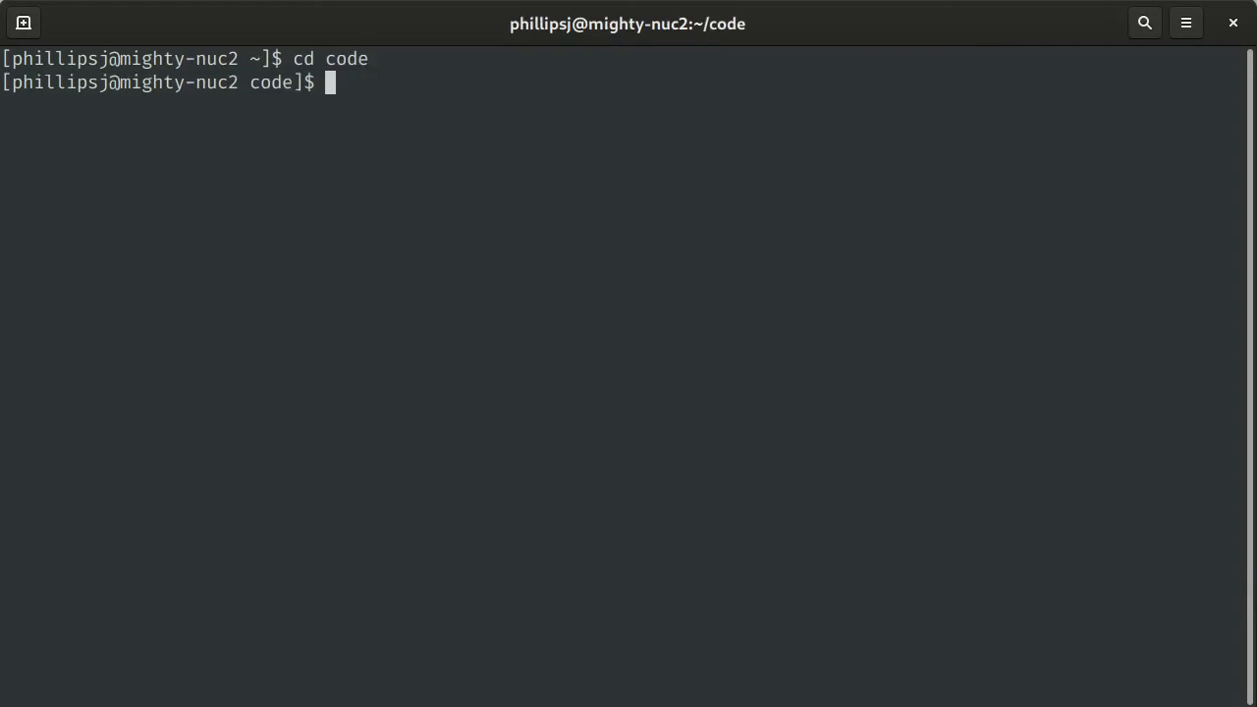
# - Create the dotnettest console app with 'dotnet new console -o dotnettest' and enter its folder
pyautogui.write('dotnet -')
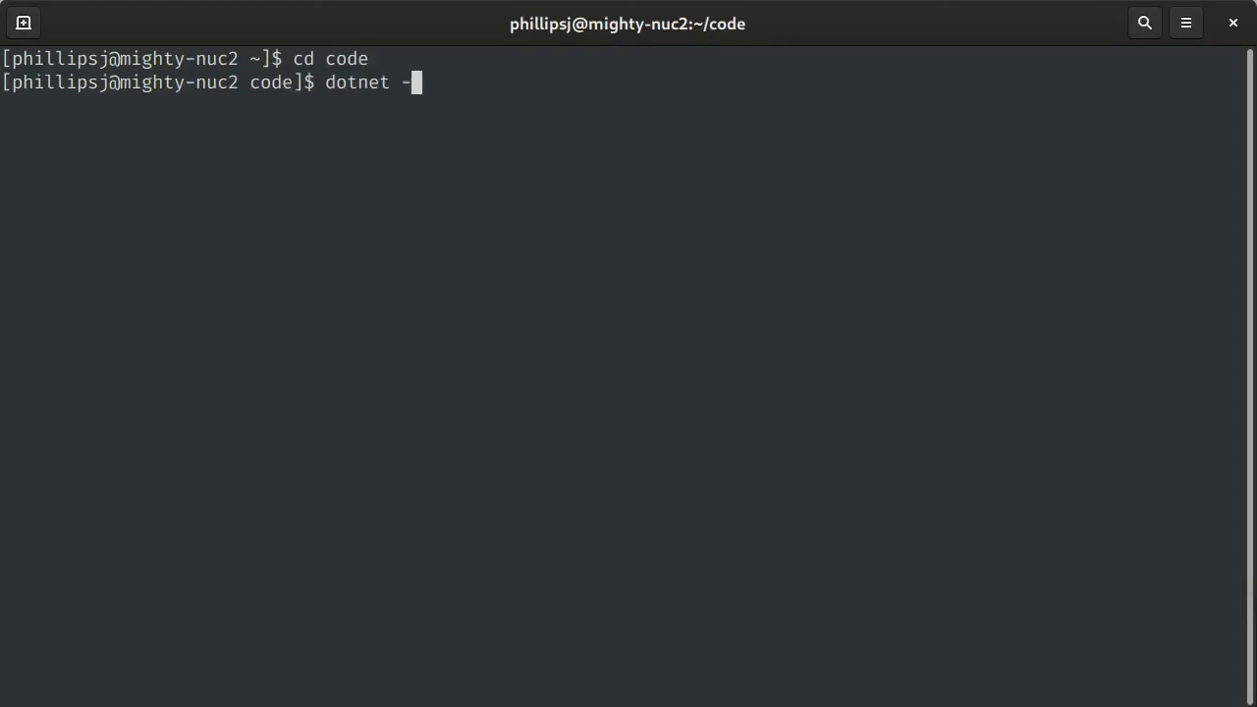
pyautogui.write('new')
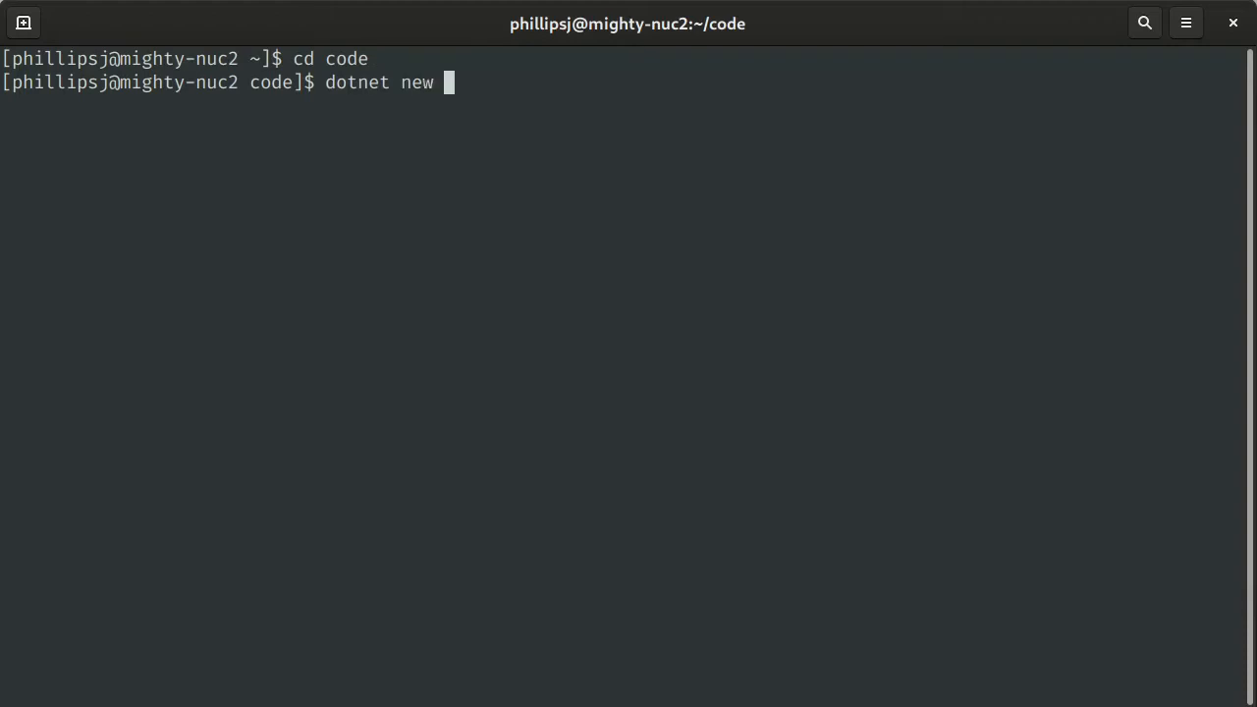
pyautogui.write('console -o')
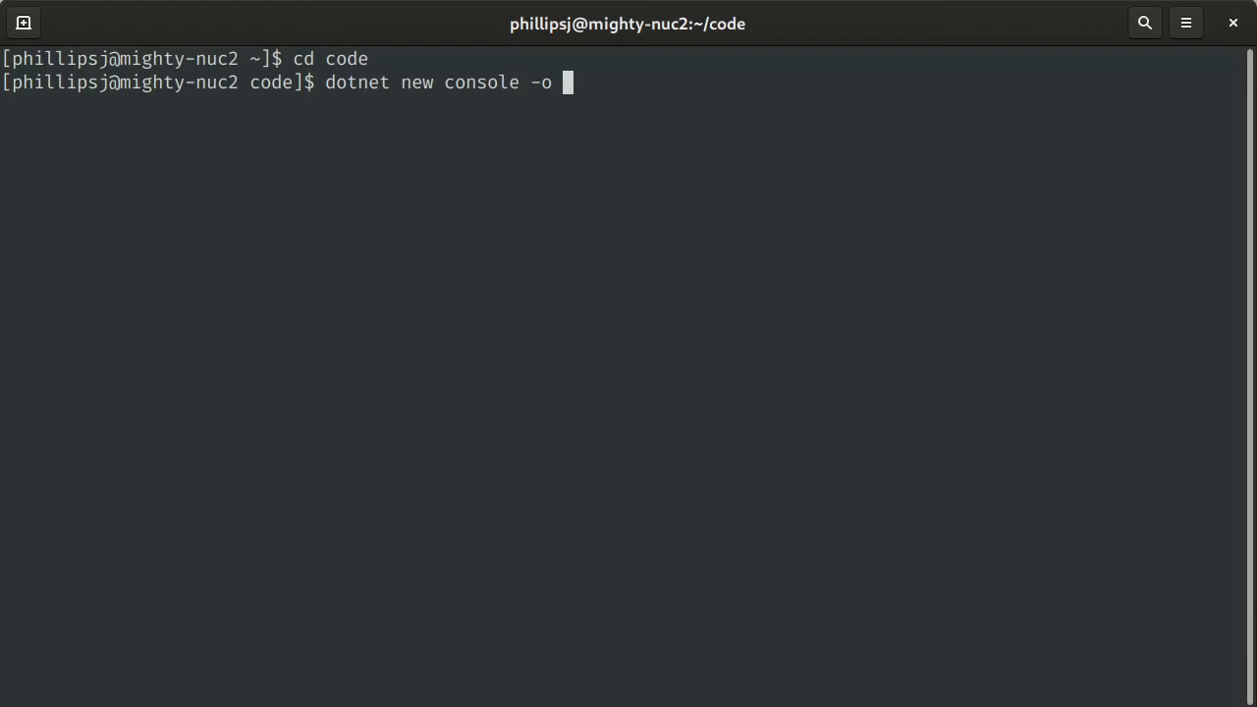
pyautogui.write('dotnettest')
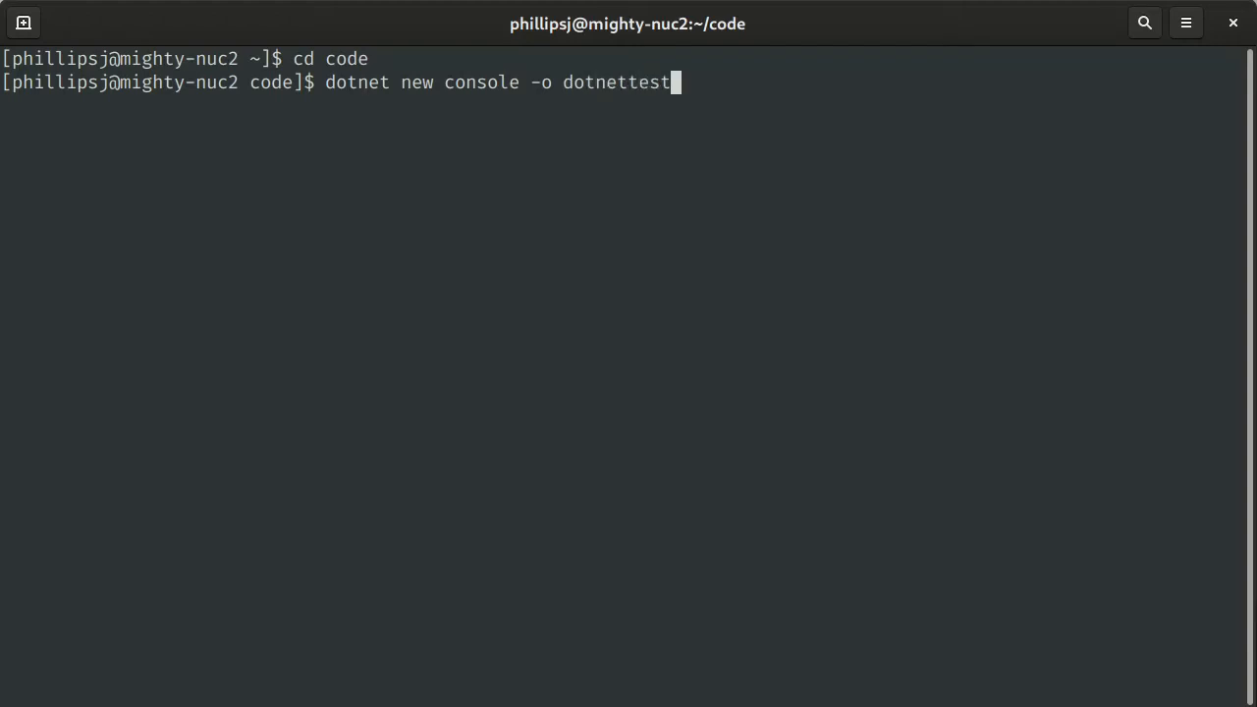
pyautogui.press('Return')
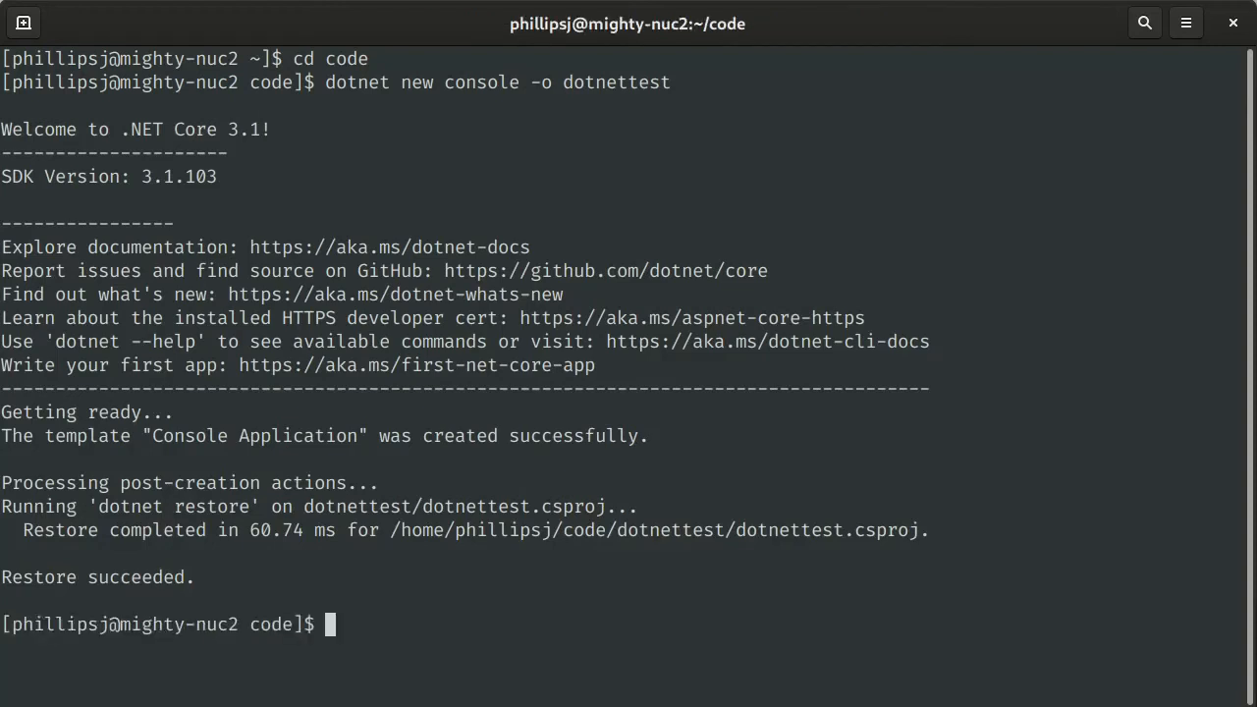
pyautogui.write('cd dotnet')
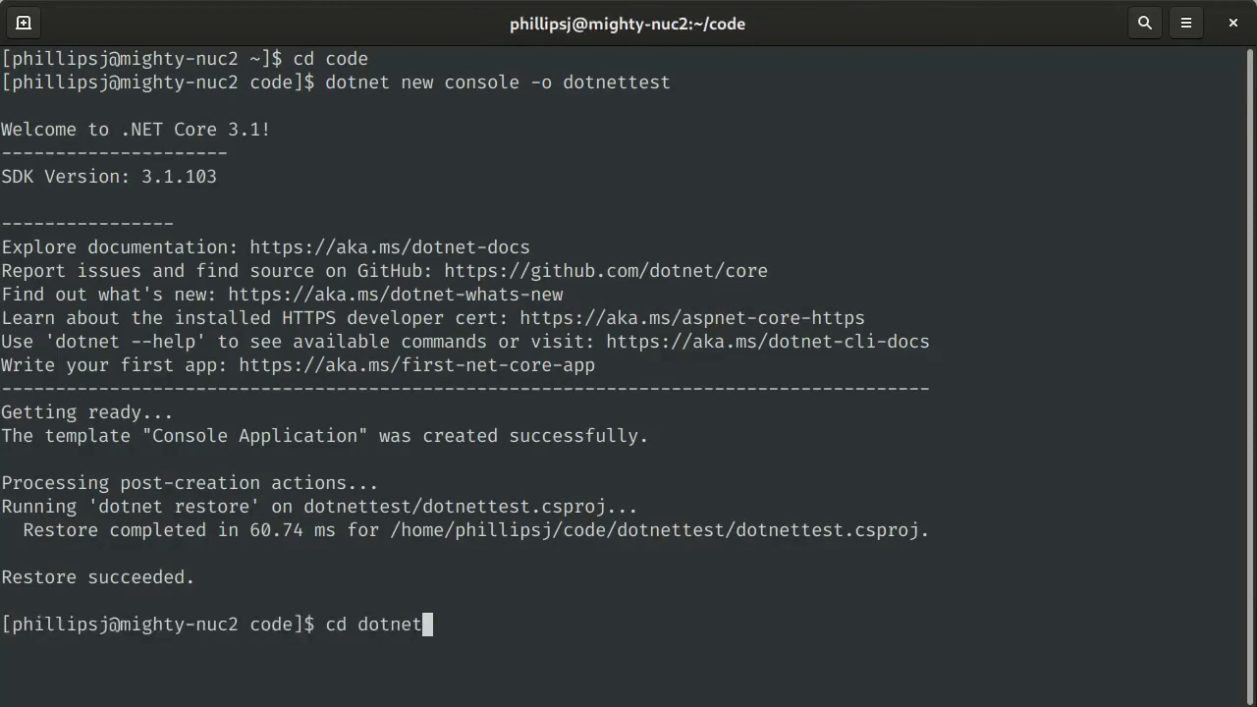
pyautogui.press('Return')
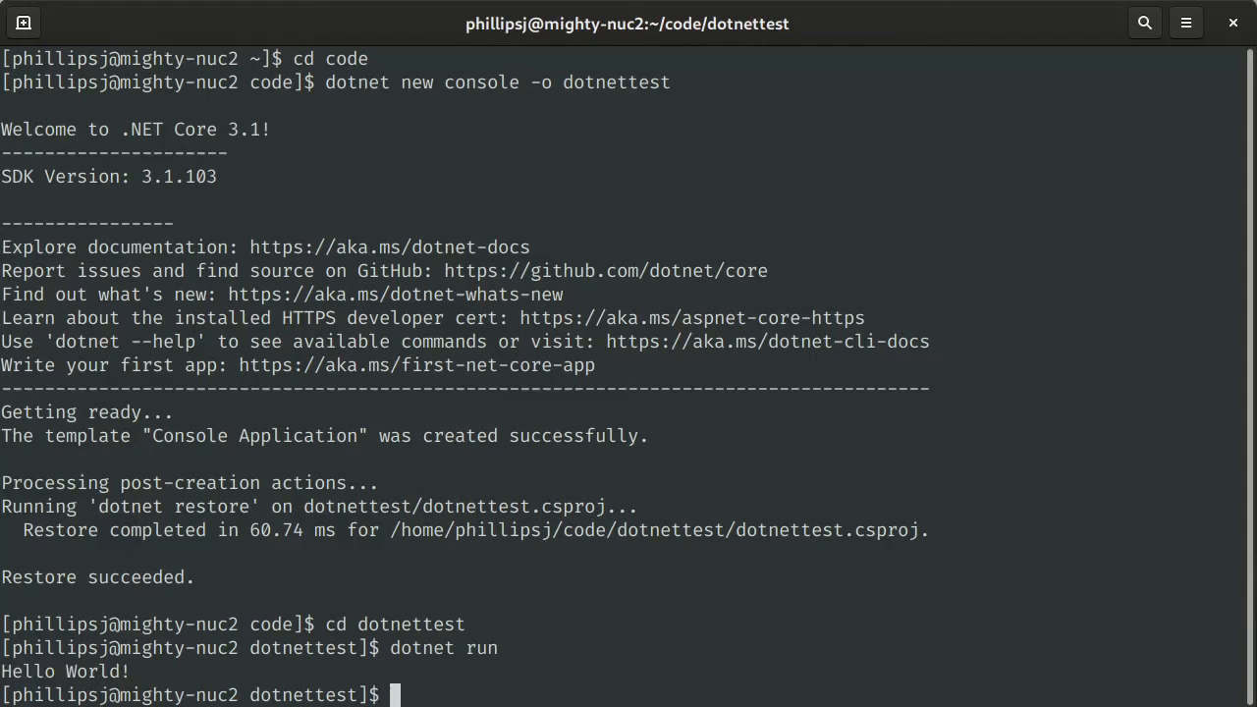
# - Run 'dotnet --version' to confirm the installed SDK is 3.1.103
pyautogui.write('do')
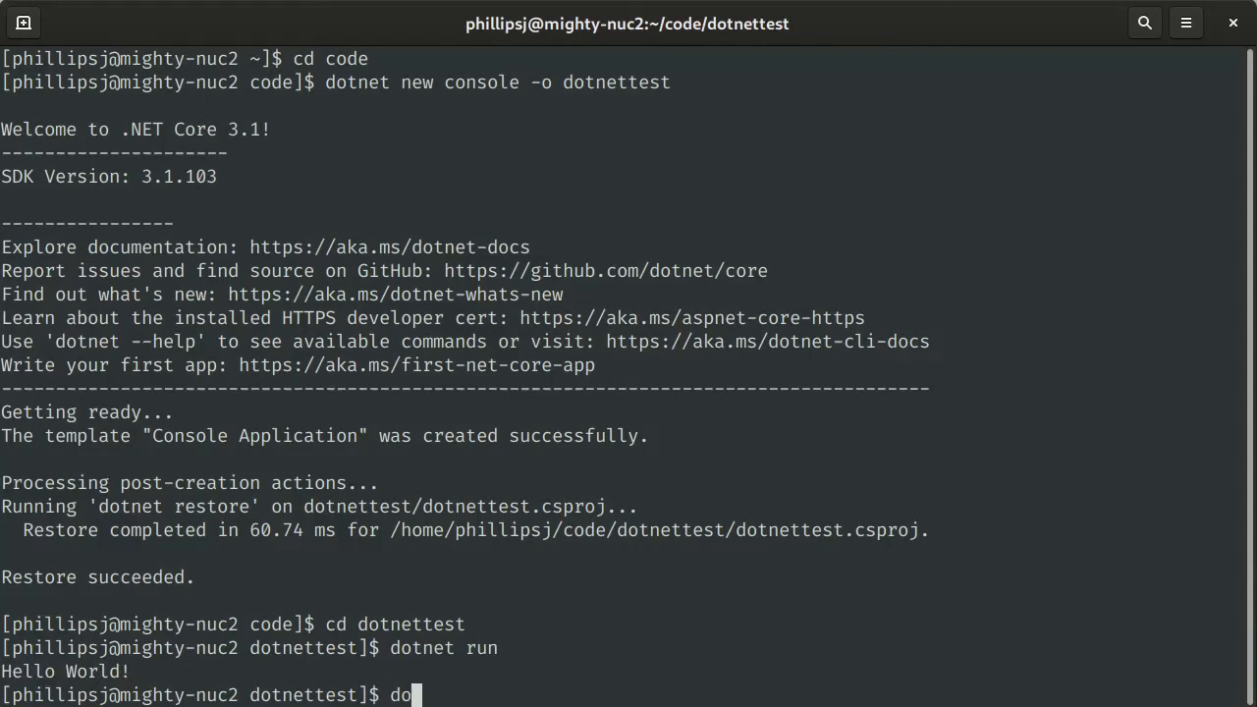
pyautogui.write('tnet')
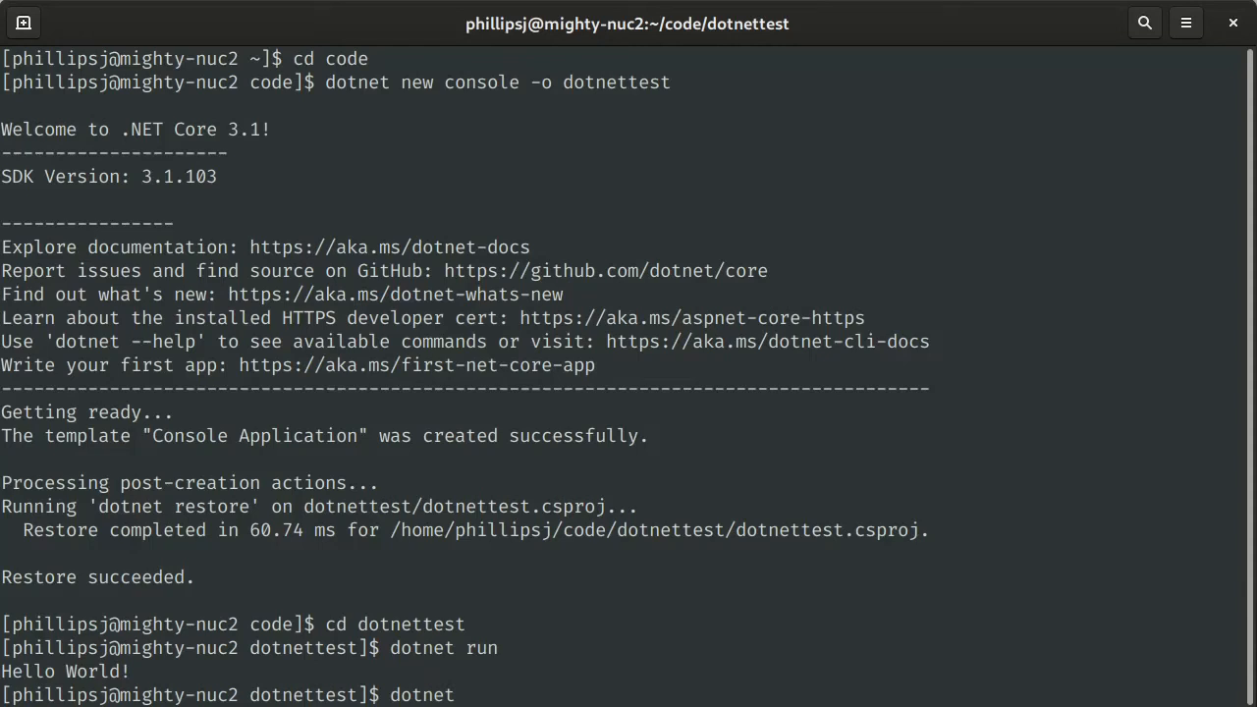
pyautogui.write('version')
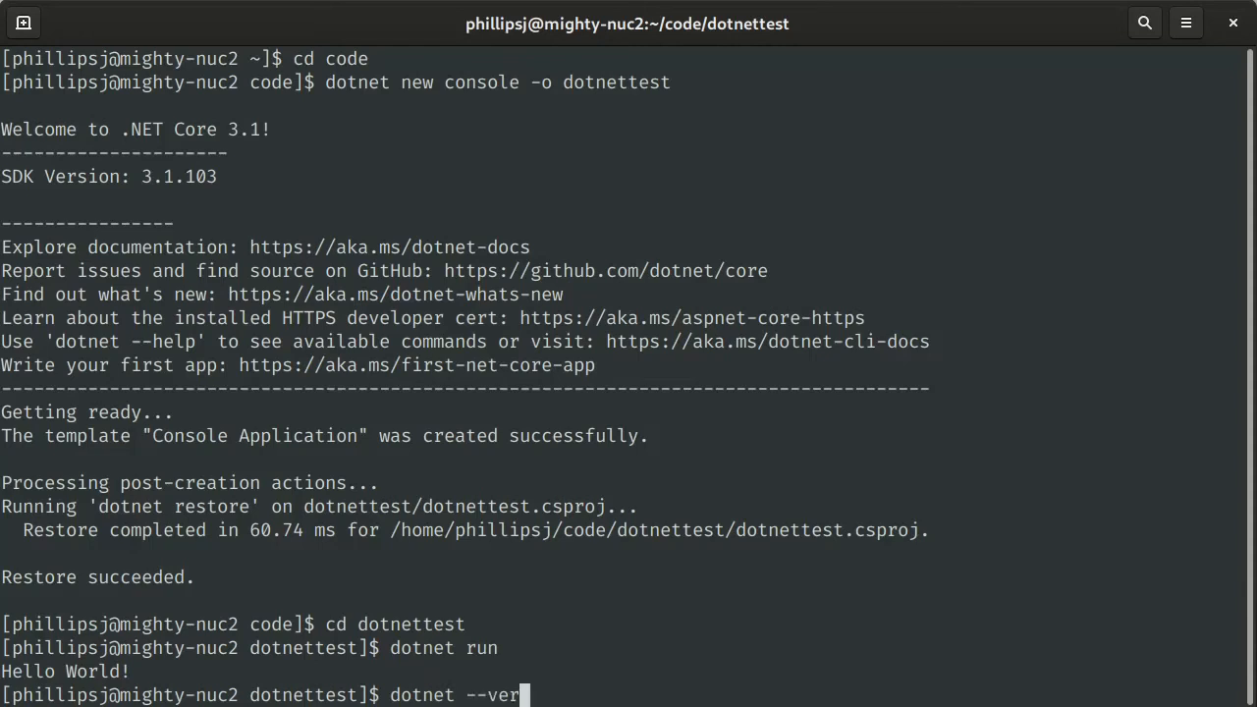
pyautogui.press('Return')
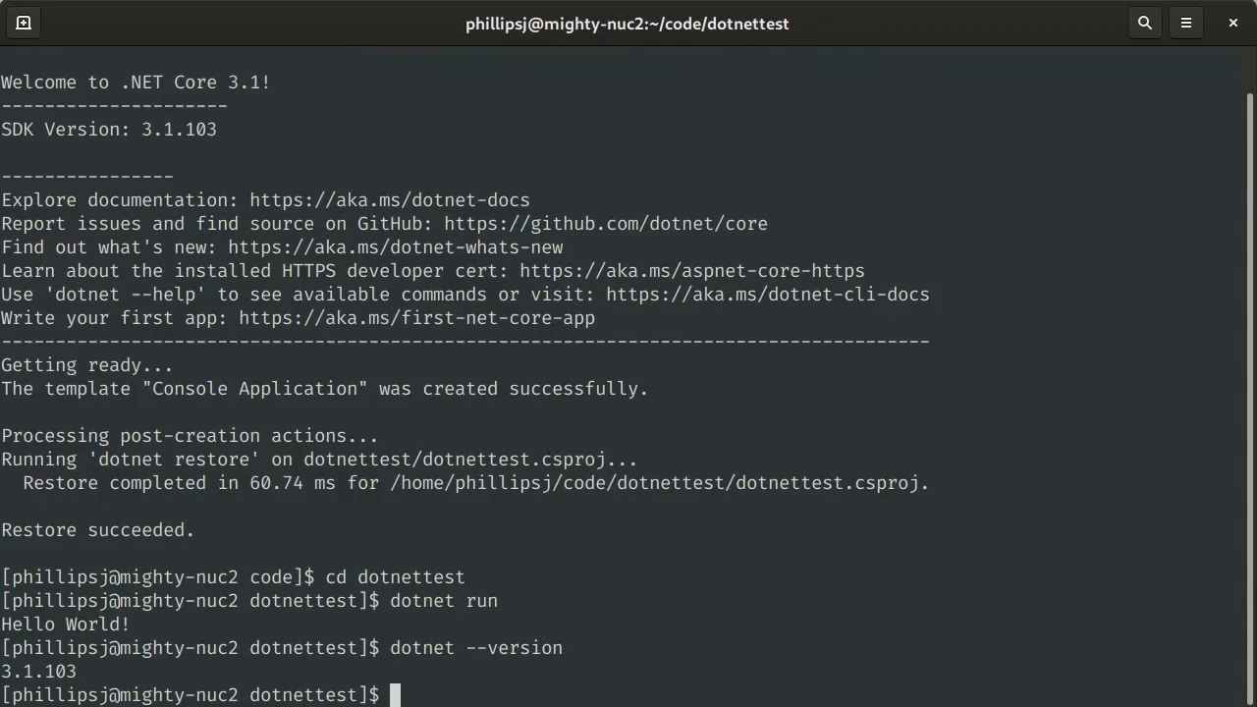